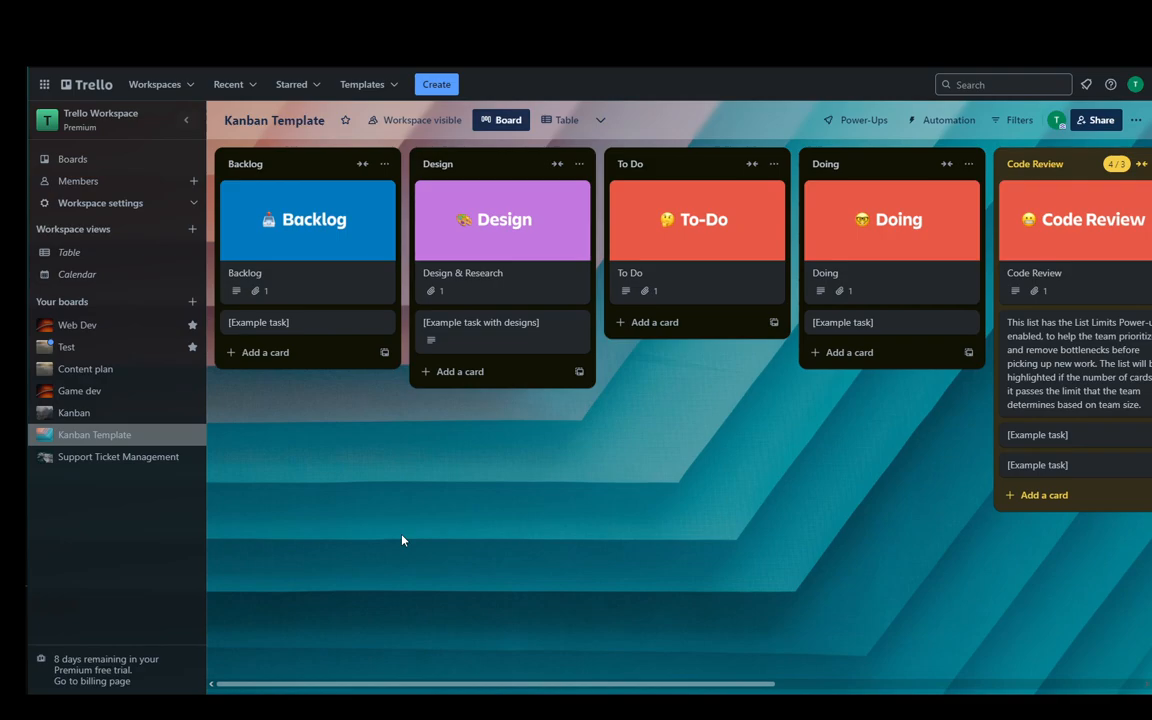
{"action": "mouse_move", "coordinate": [402, 521]}
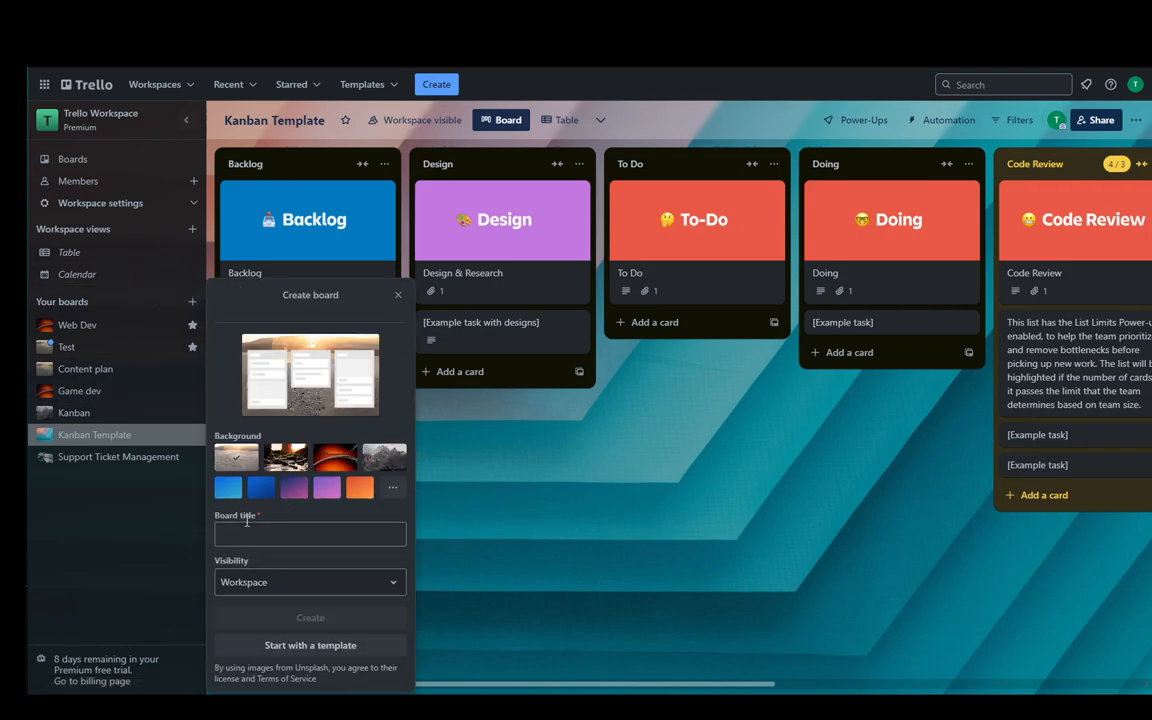
Create a board titled 'New Board'.
{"action": "type", "text": "Ne"}
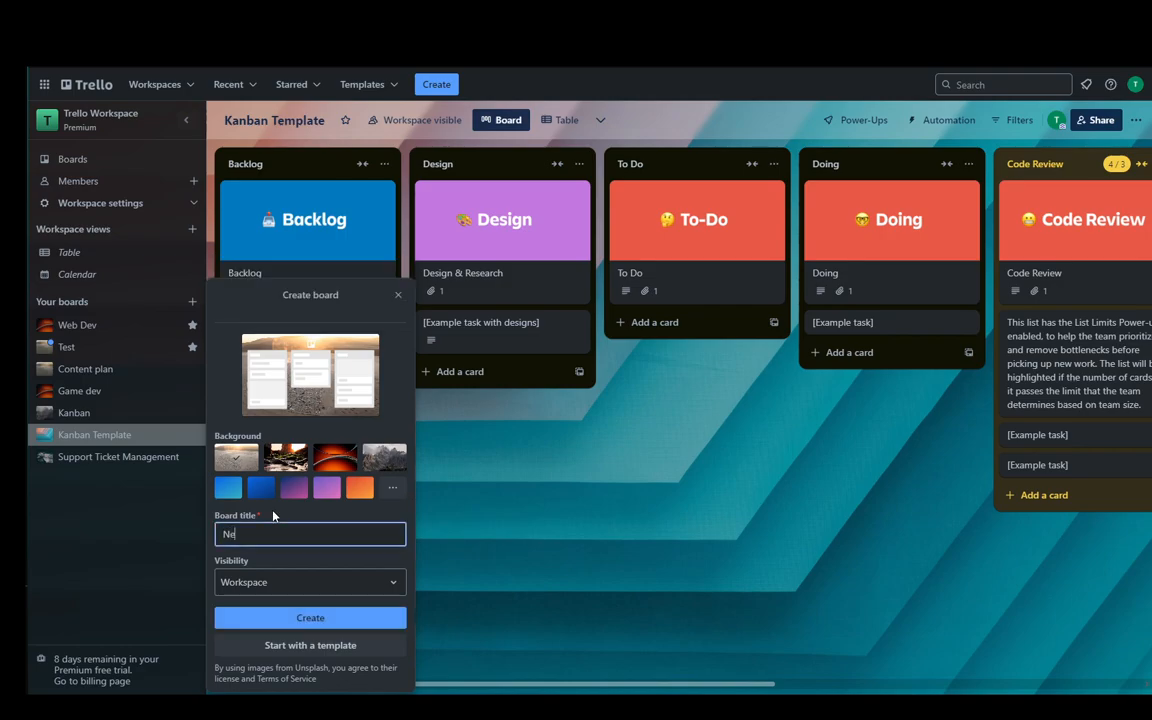
{"action": "type", "text": "New Board"}
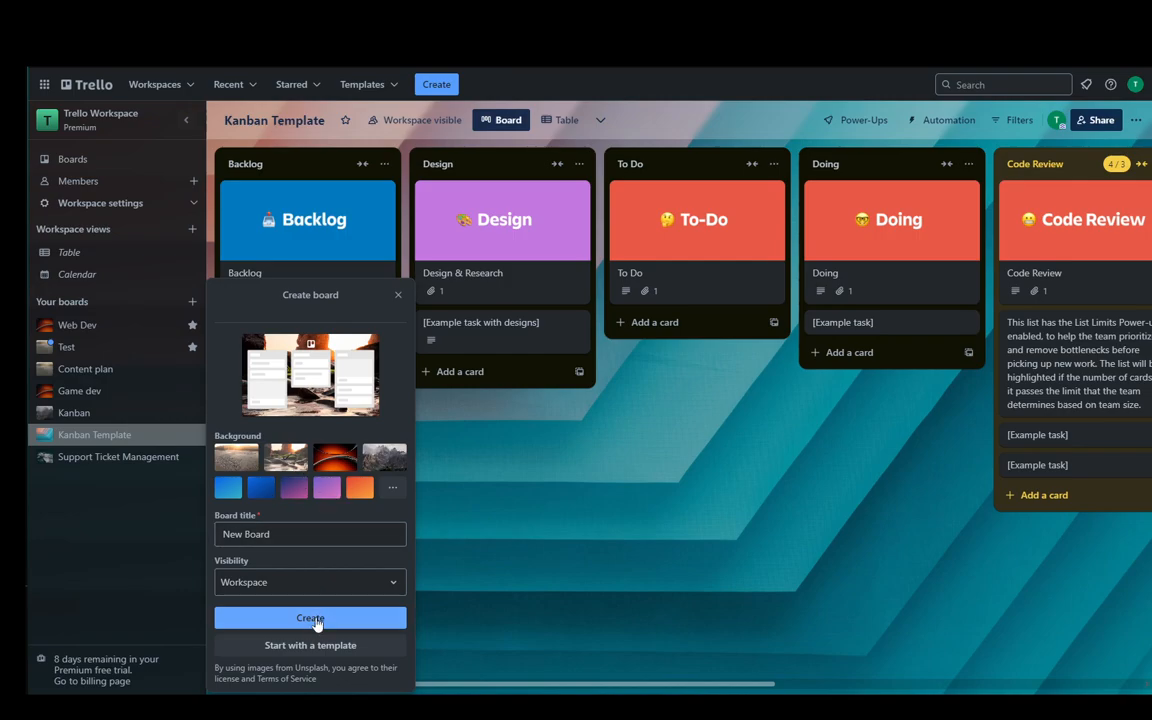
{"action": "left_click", "coordinate": [310, 618]}
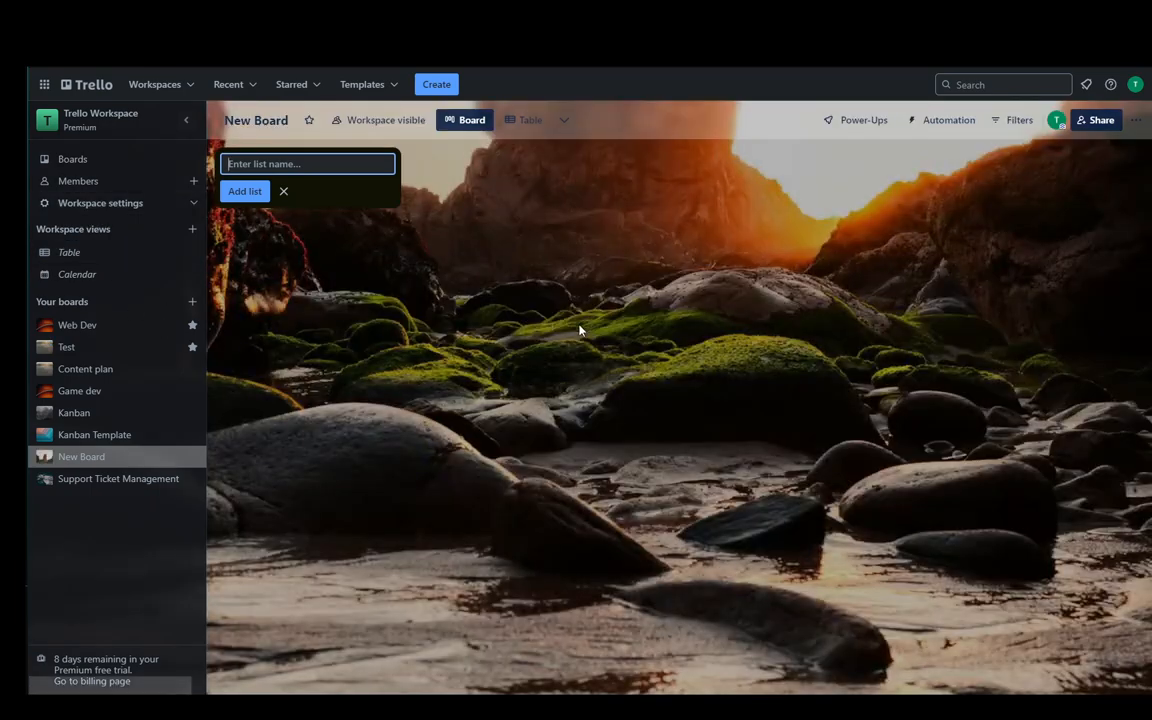
{"action": "mouse_move", "coordinate": [349, 364]}
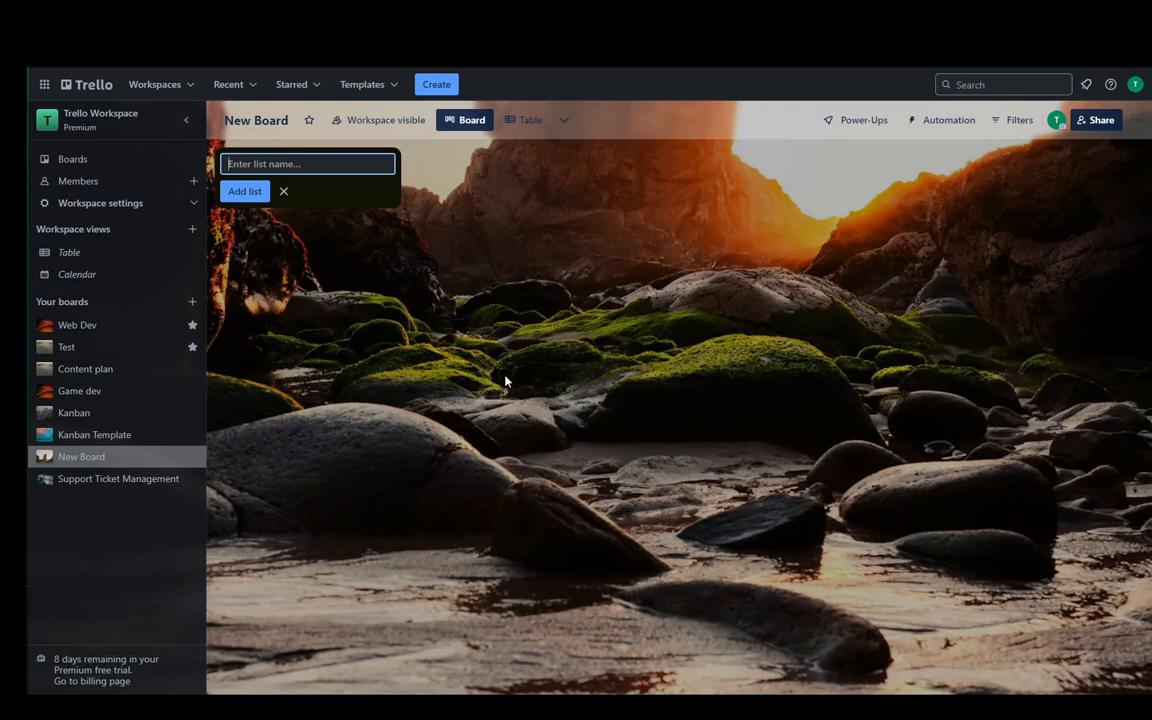
{"action": "mouse_move", "coordinate": [603, 172]}
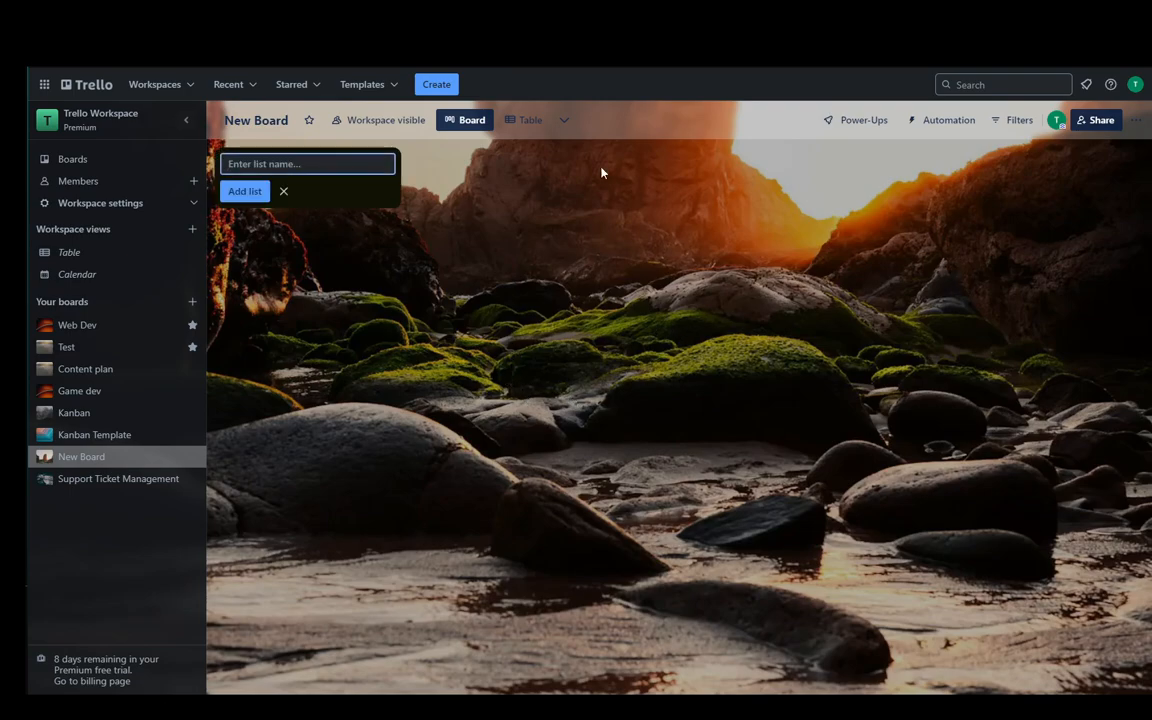
{"action": "mouse_move", "coordinate": [558, 337]}
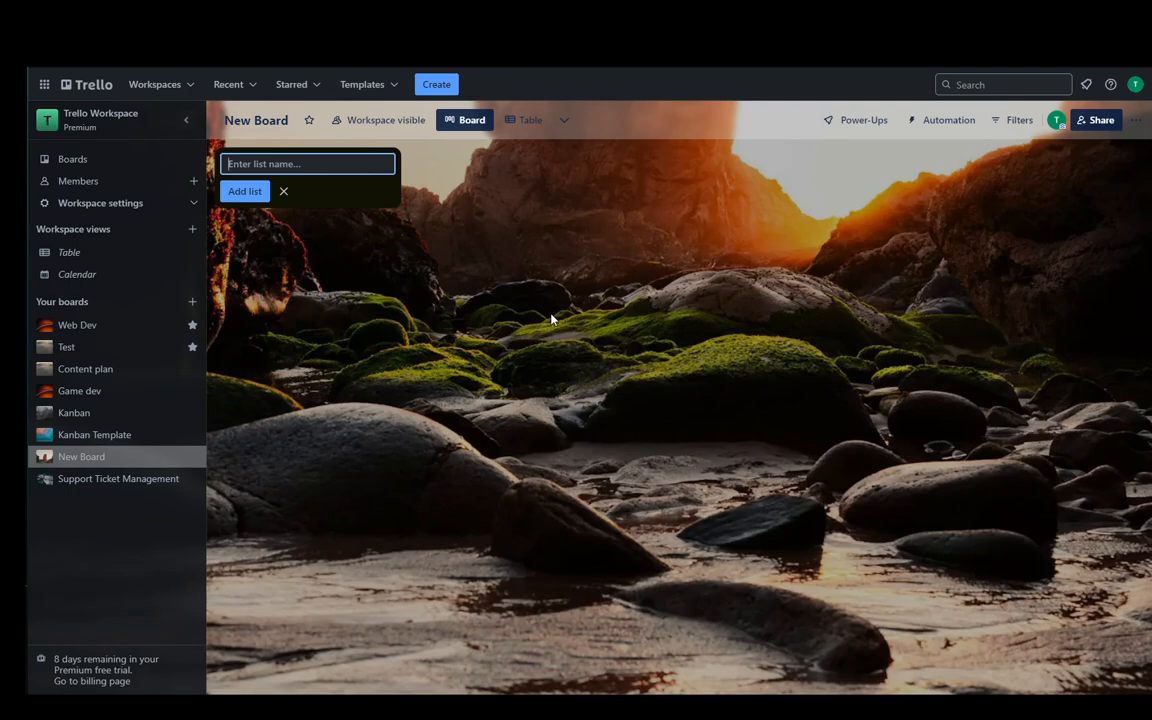
Add a 'To Do' list to the empty board.
{"action": "type", "text": "T"}
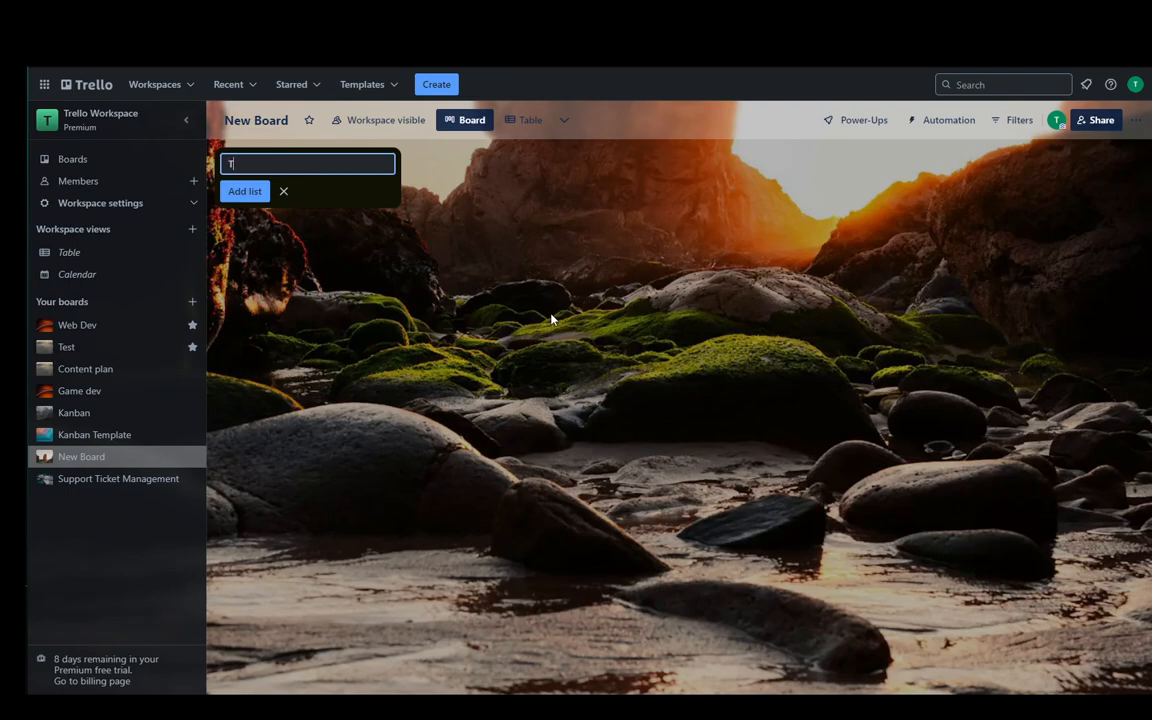
{"action": "key", "text": "Enter"}
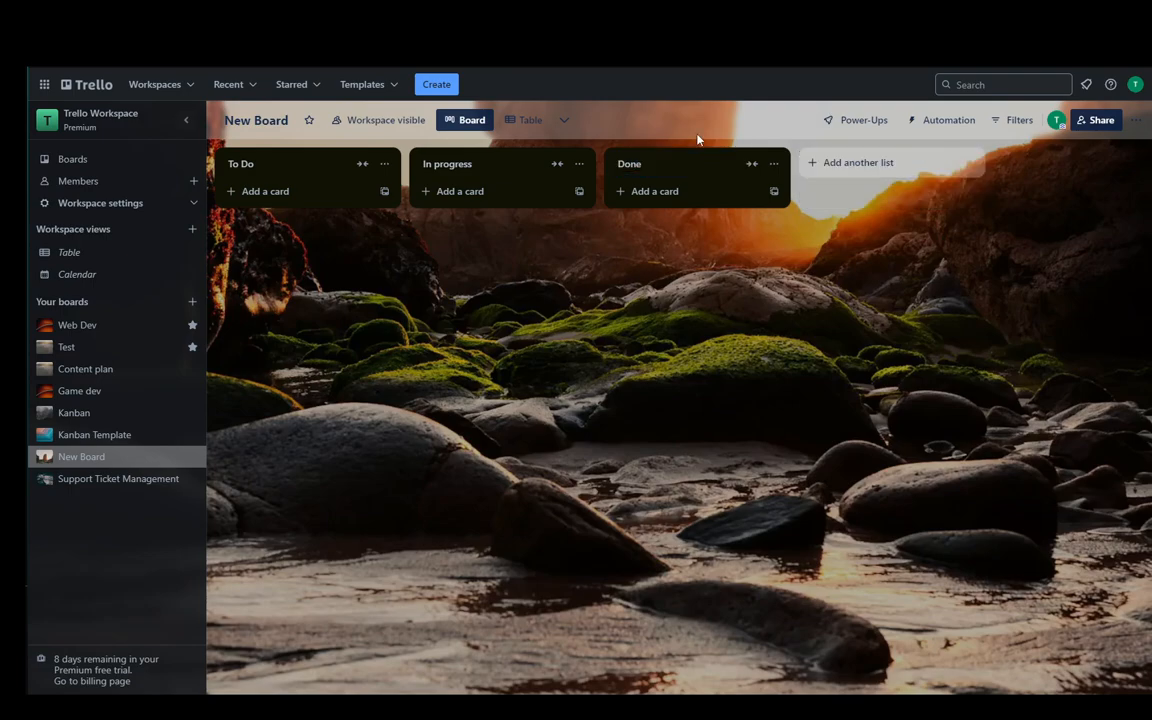
{"action": "mouse_move", "coordinate": [439, 271]}
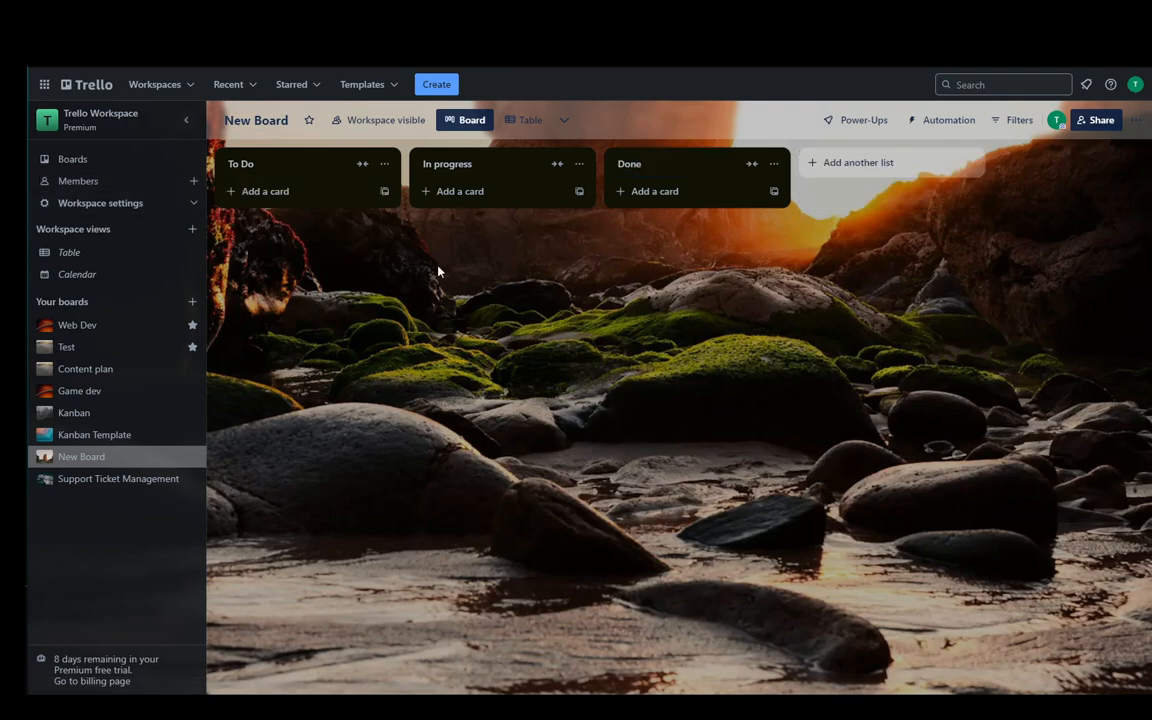
Start a new card in the To Do list.
{"action": "left_click", "coordinate": [265, 191]}
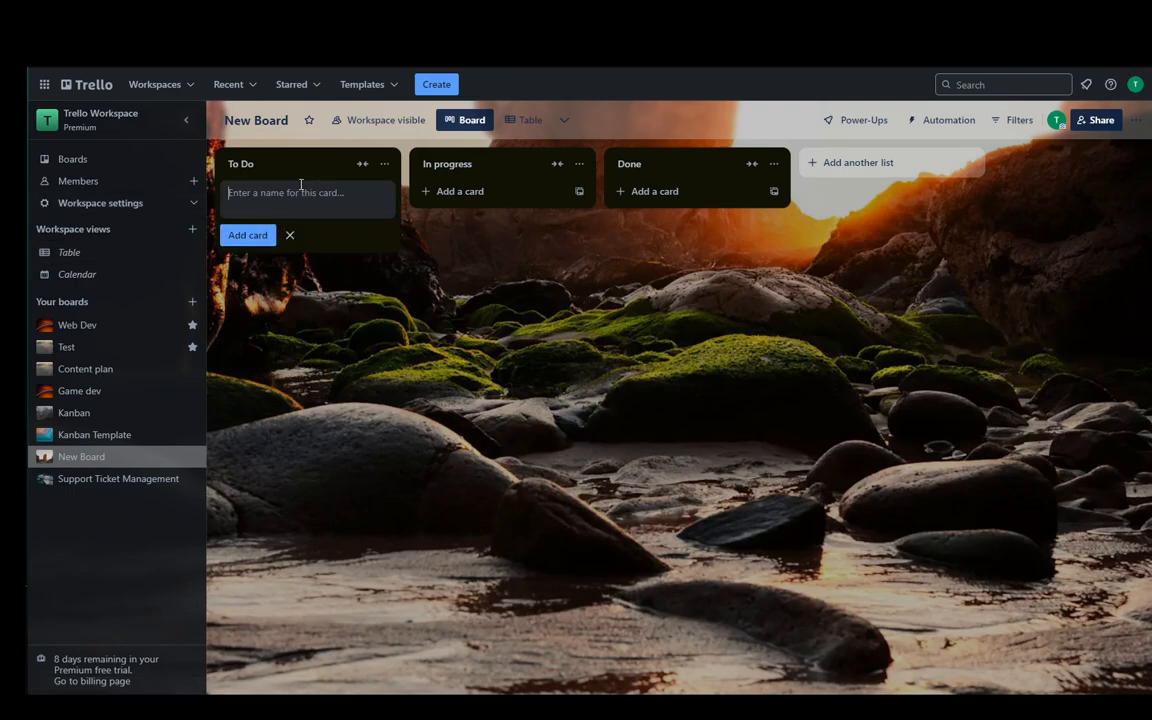
{"action": "mouse_move", "coordinate": [448, 164]}
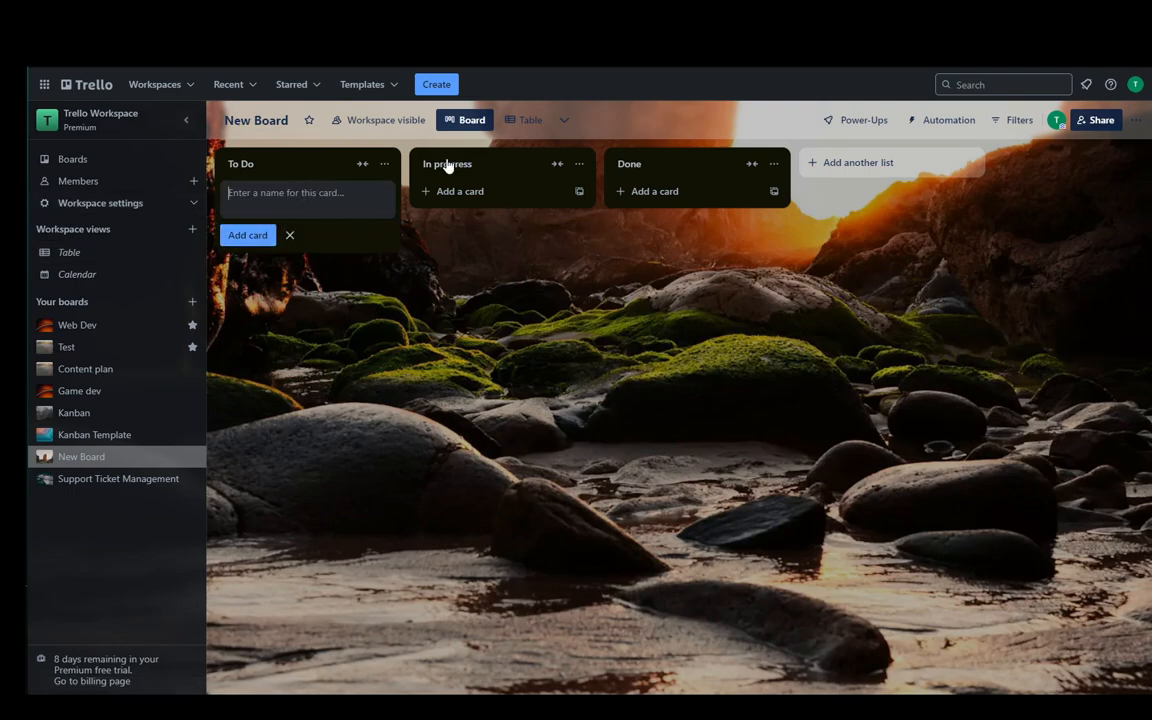
Add a 'Sort my email' card to To Do and open its details.
{"action": "type", "text": "Sort my"}
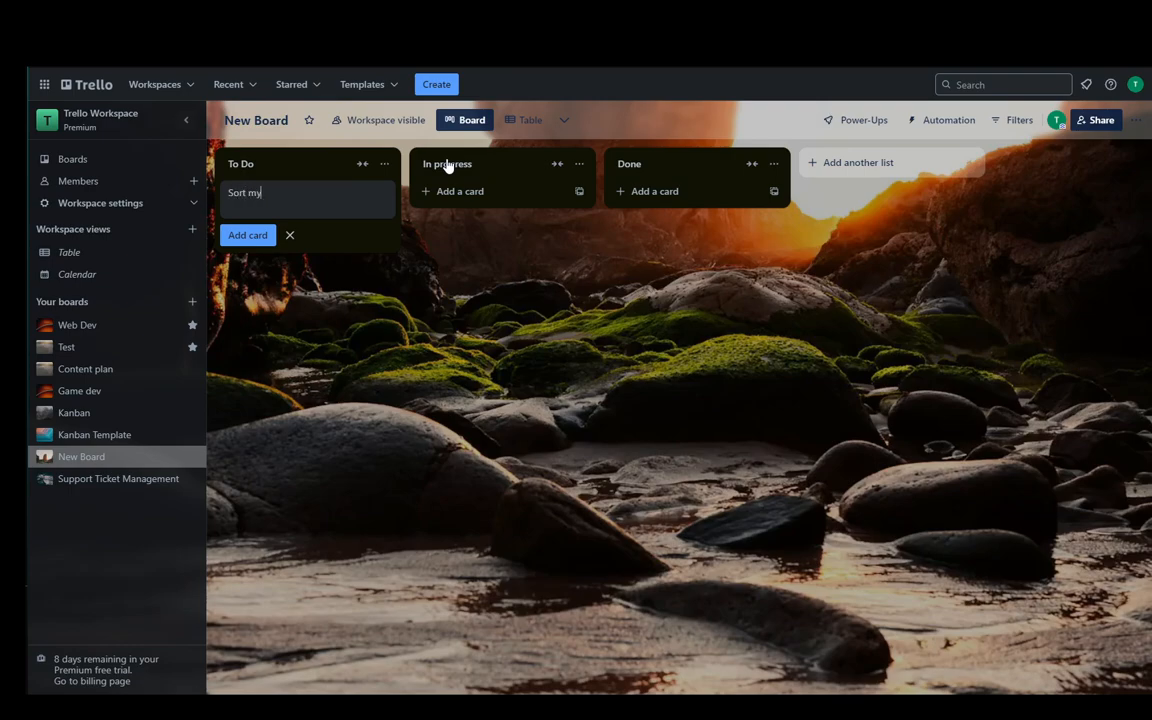
{"action": "key", "text": "Enter"}
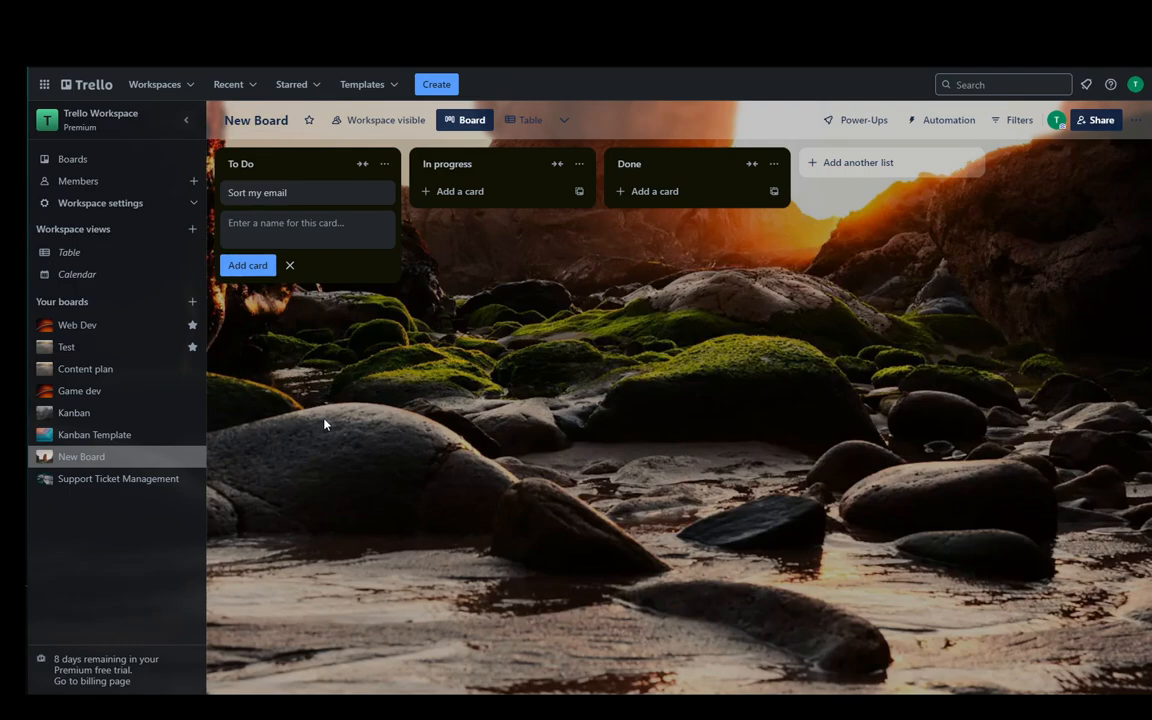
{"action": "mouse_move", "coordinate": [330, 214]}
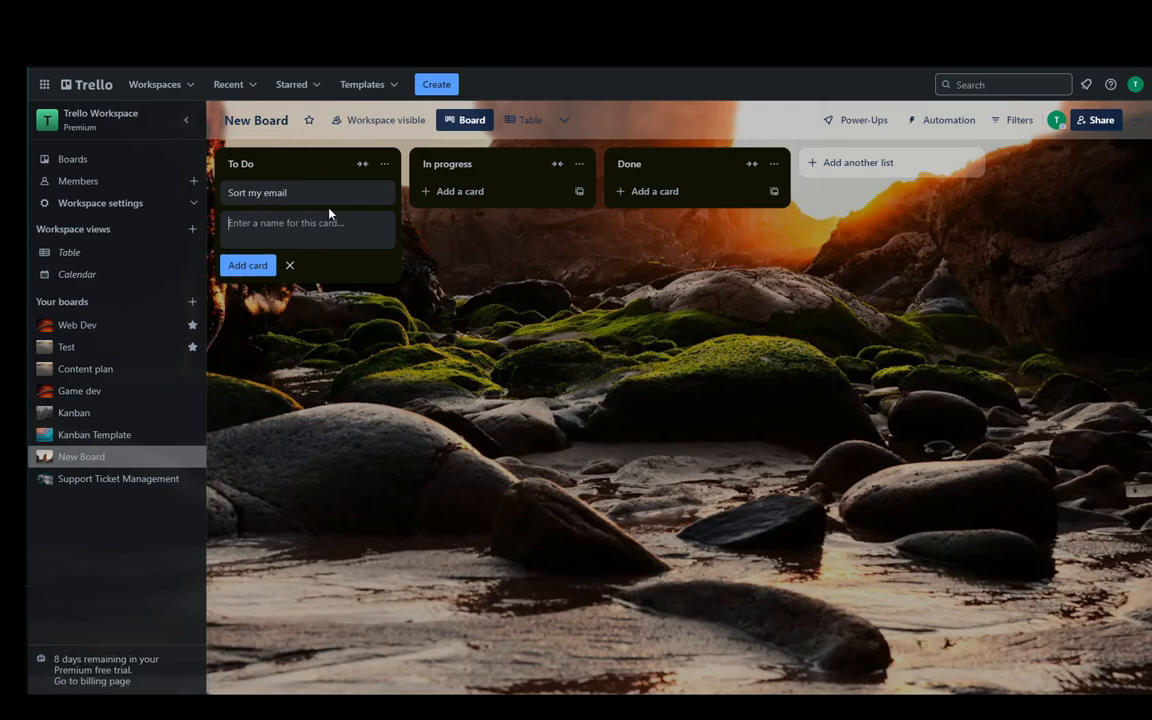
{"action": "left_click", "coordinate": [257, 192]}
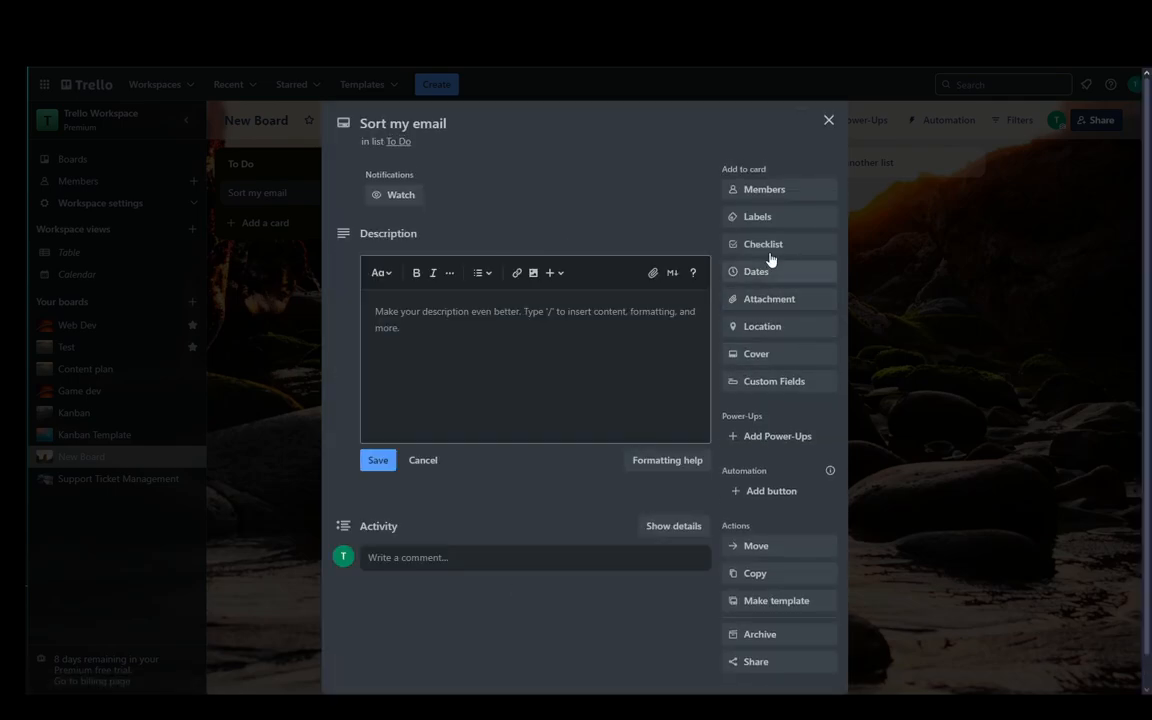
Label the 'Sort my email' card green and close its details window.
{"action": "left_click", "coordinate": [757, 216]}
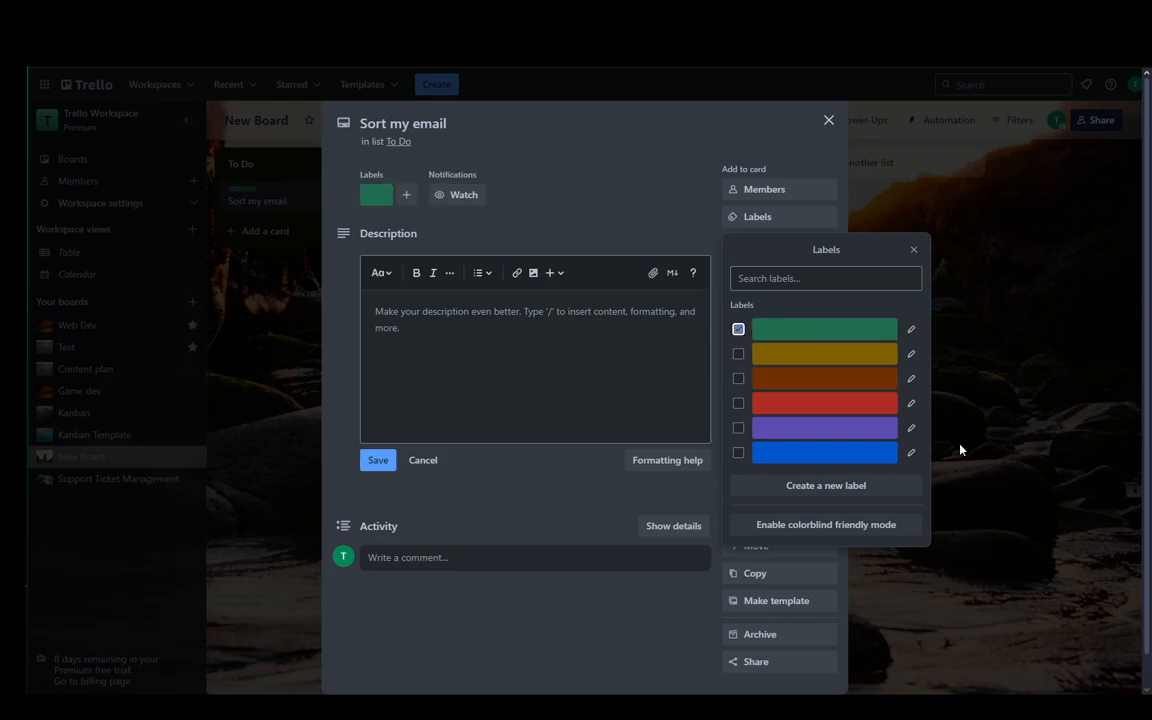
{"action": "left_click", "coordinate": [913, 249]}
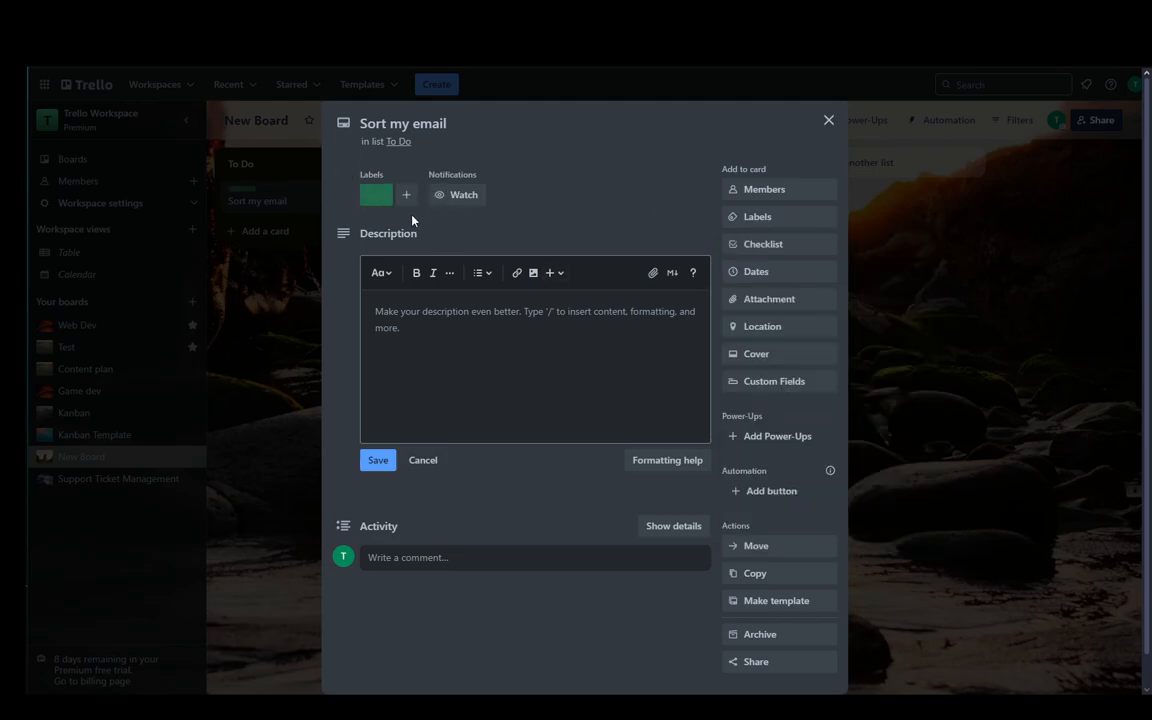
{"action": "mouse_move", "coordinate": [516, 244]}
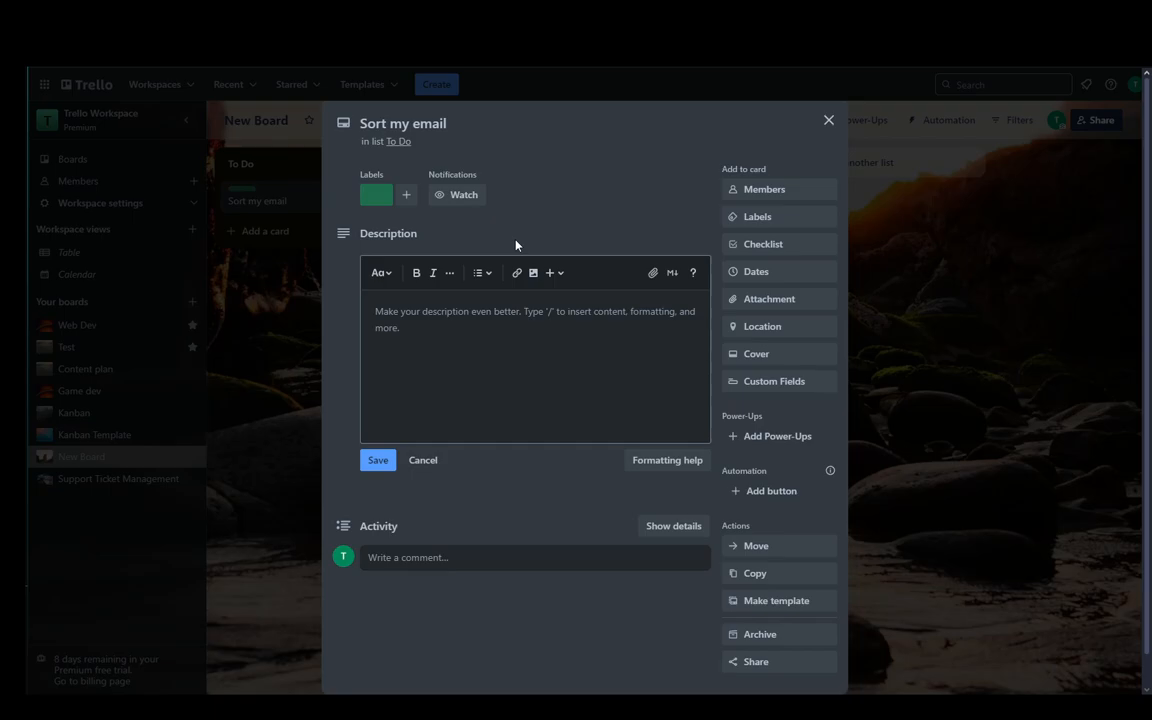
{"action": "left_click", "coordinate": [828, 120]}
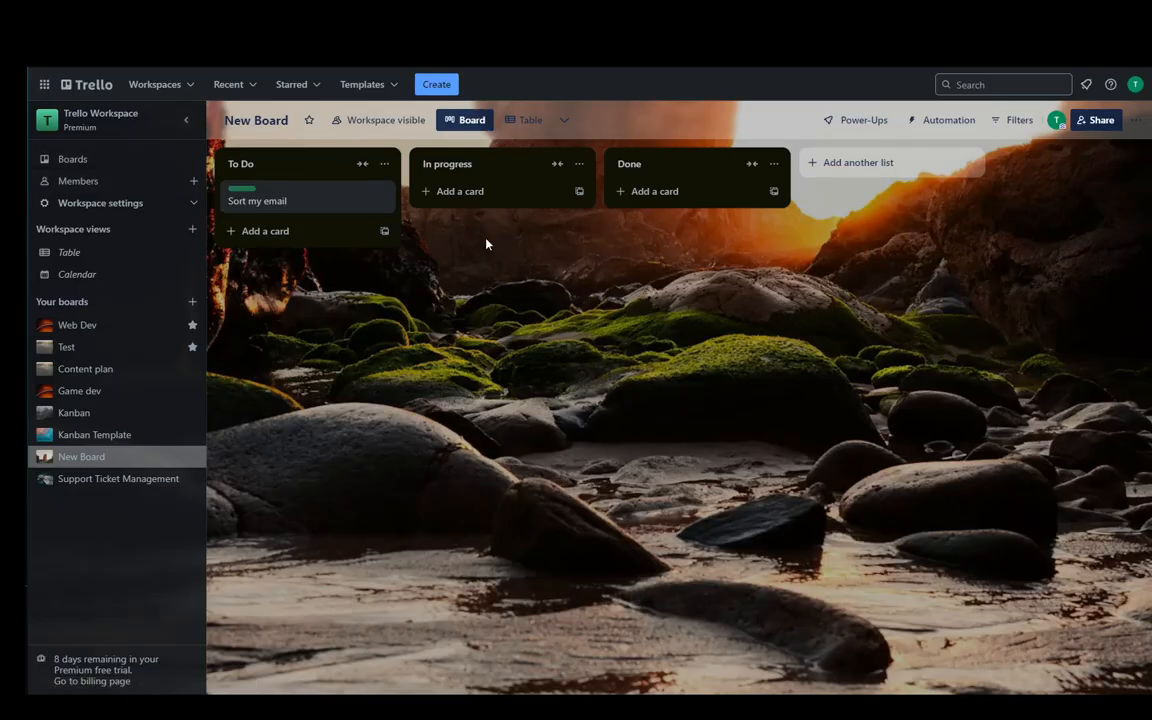
{"action": "mouse_move", "coordinate": [522, 187]}
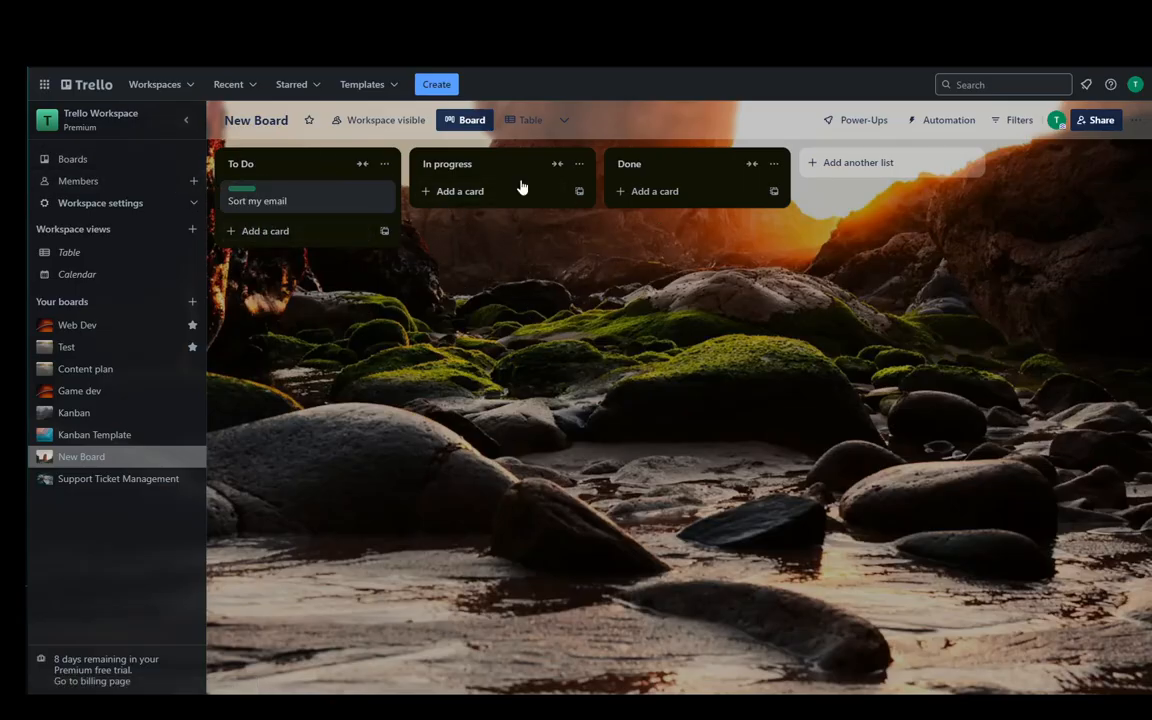
{"action": "left_click", "coordinate": [257, 201]}
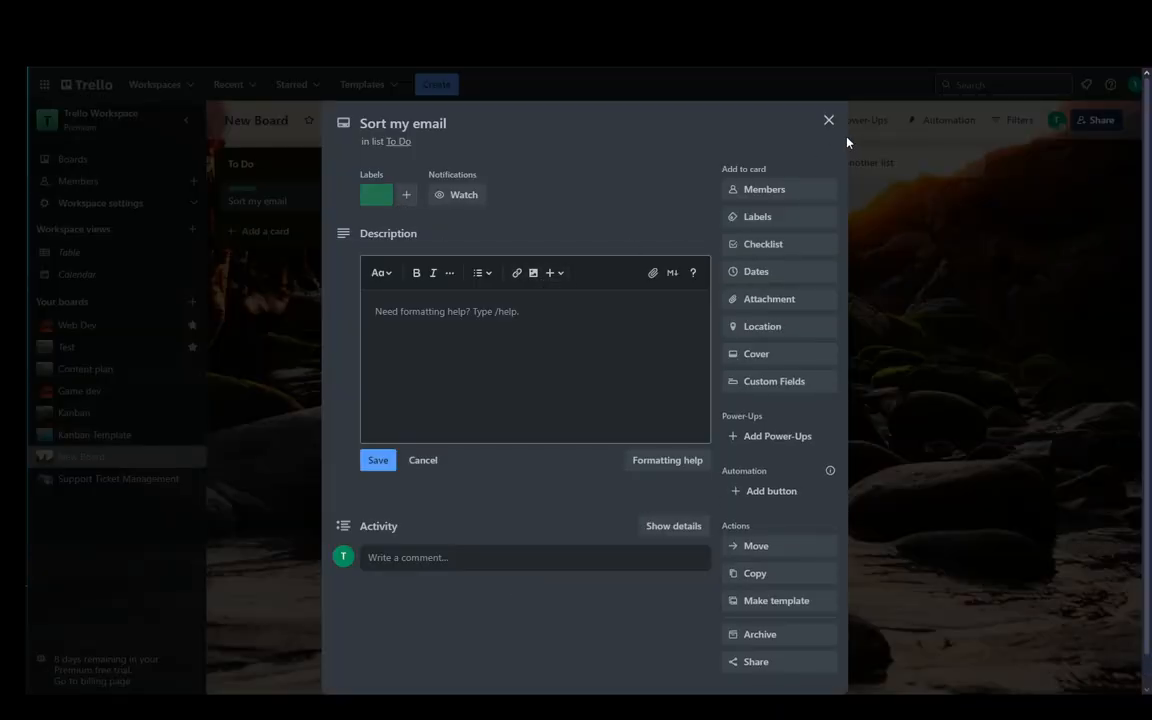
{"action": "left_click", "coordinate": [828, 120]}
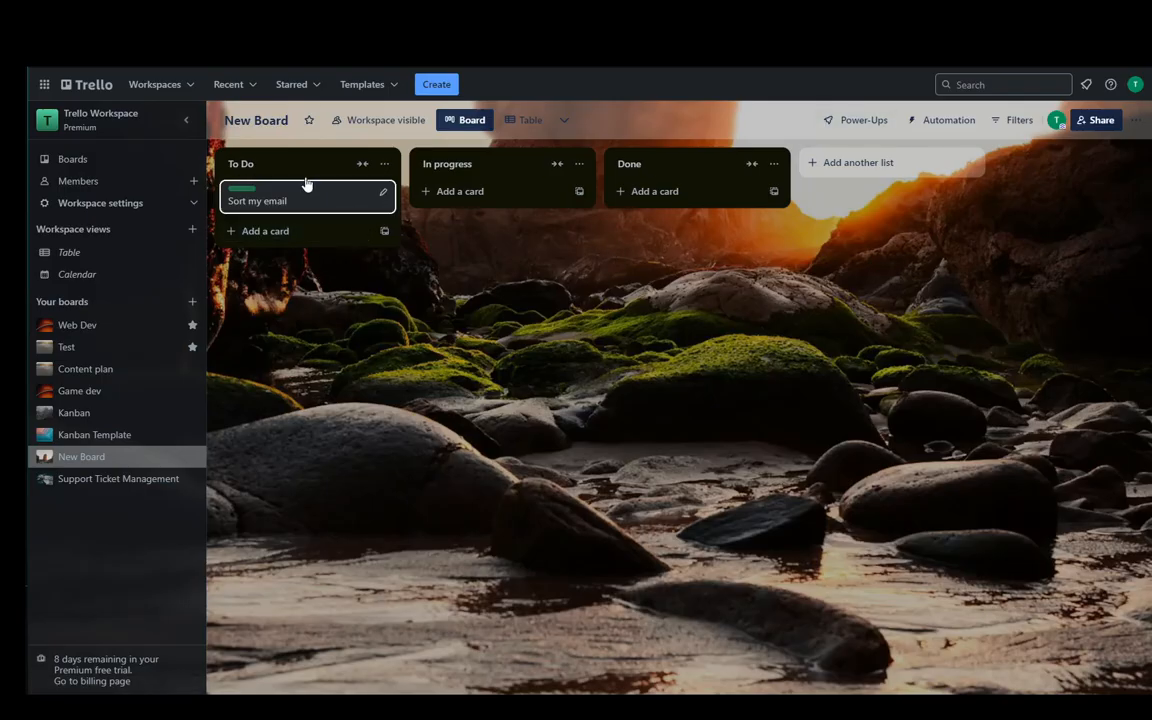
{"action": "mouse_move", "coordinate": [612, 442]}
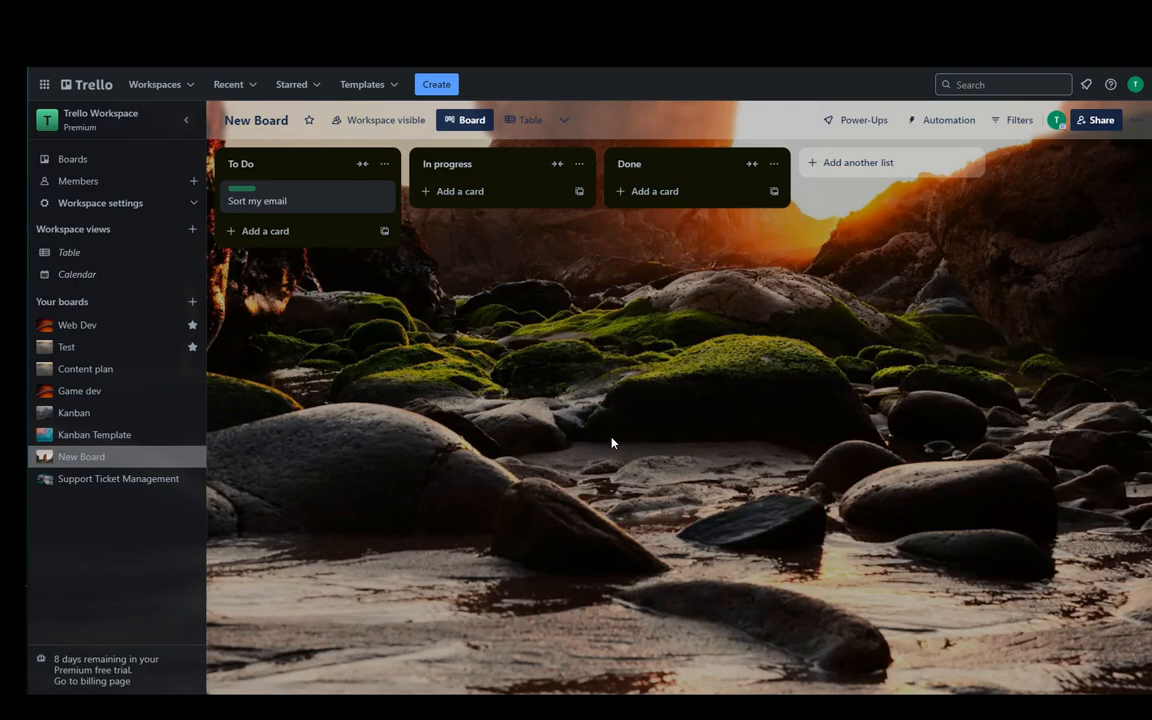
{"action": "mouse_move", "coordinate": [445, 336]}
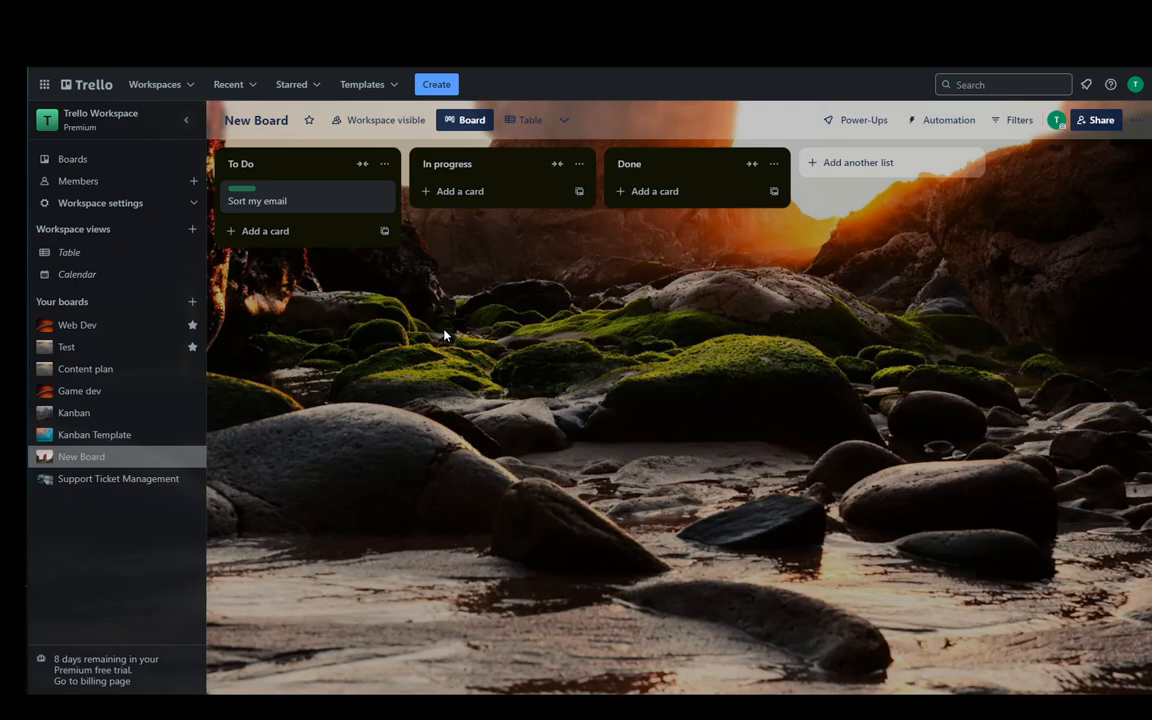
{"action": "mouse_move", "coordinate": [667, 639]}
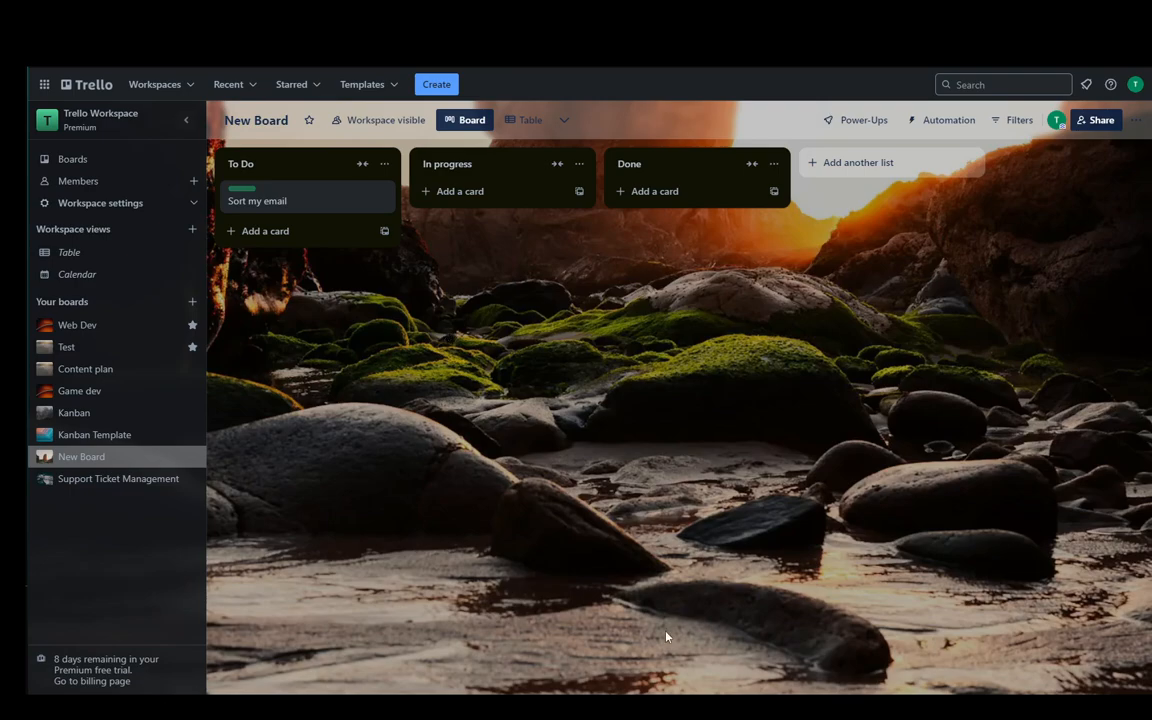